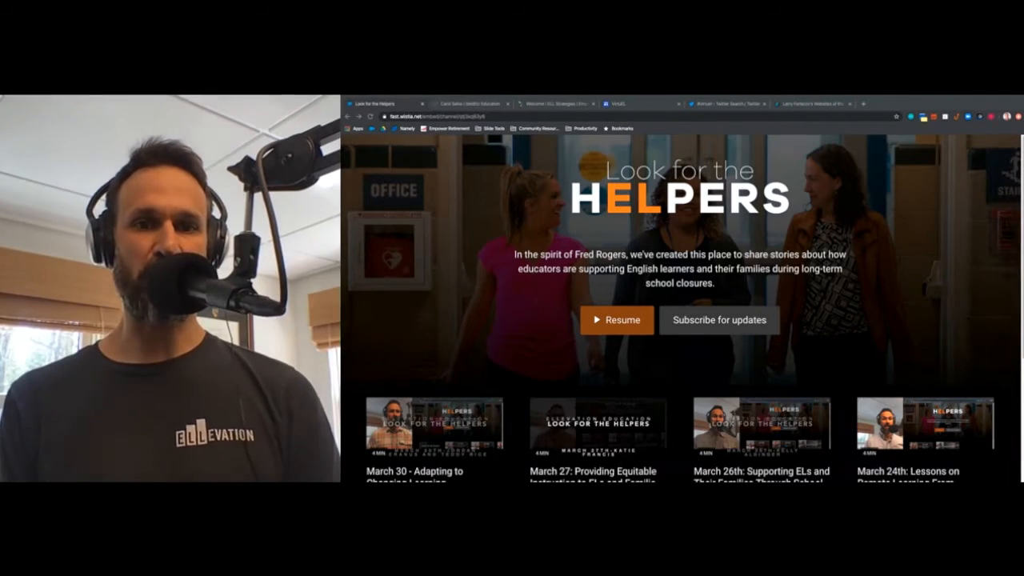
{"action": "mouse_move", "coordinate": [724, 320]}
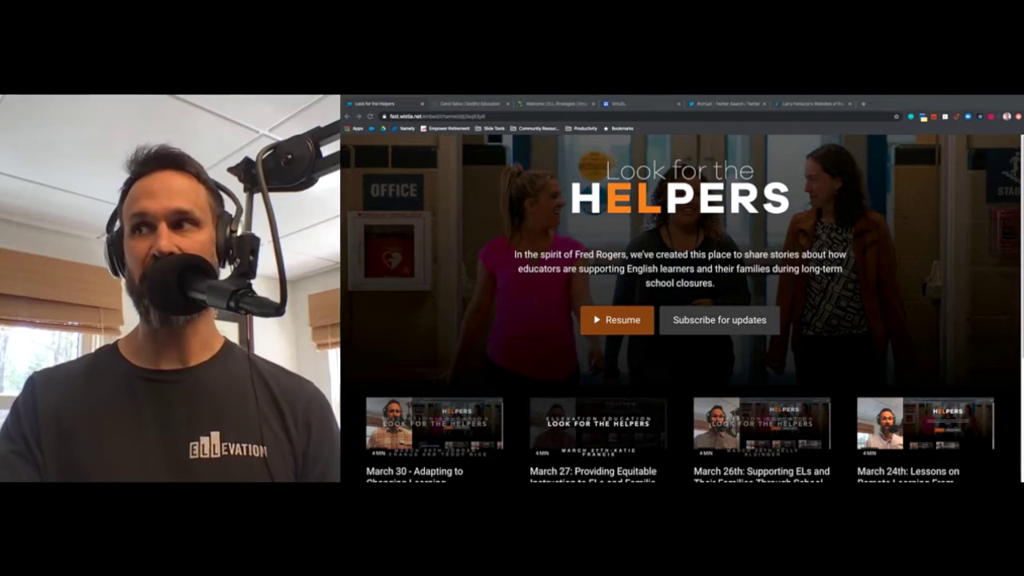
- Review the VirtuEL Google Sites page's Zoom link and slow chat details, then move to the #virtuel Twitter search
{"action": "left_click", "coordinate": [621, 104]}
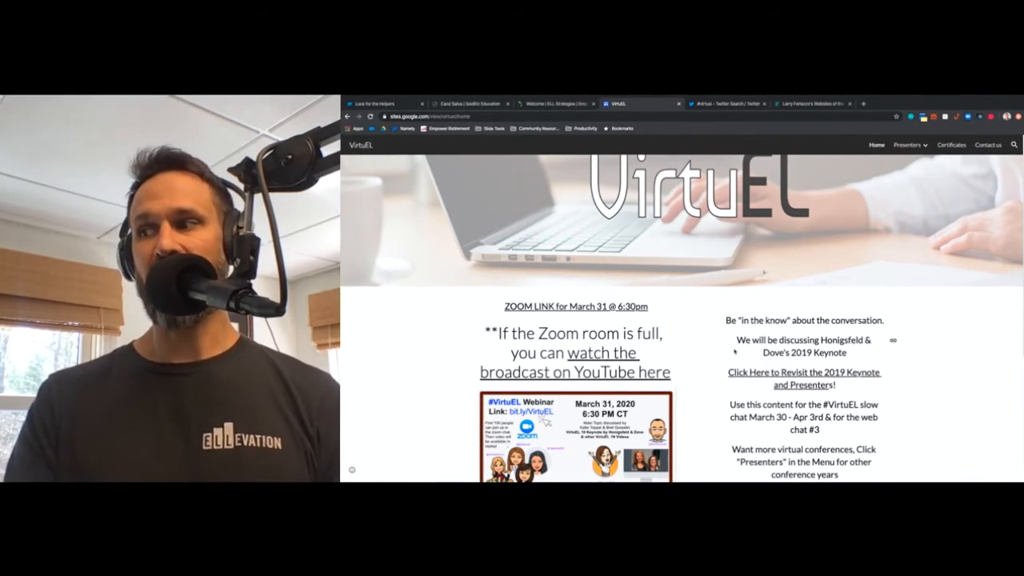
{"action": "scroll", "scroll_direction": "down", "scroll_amount": 3}
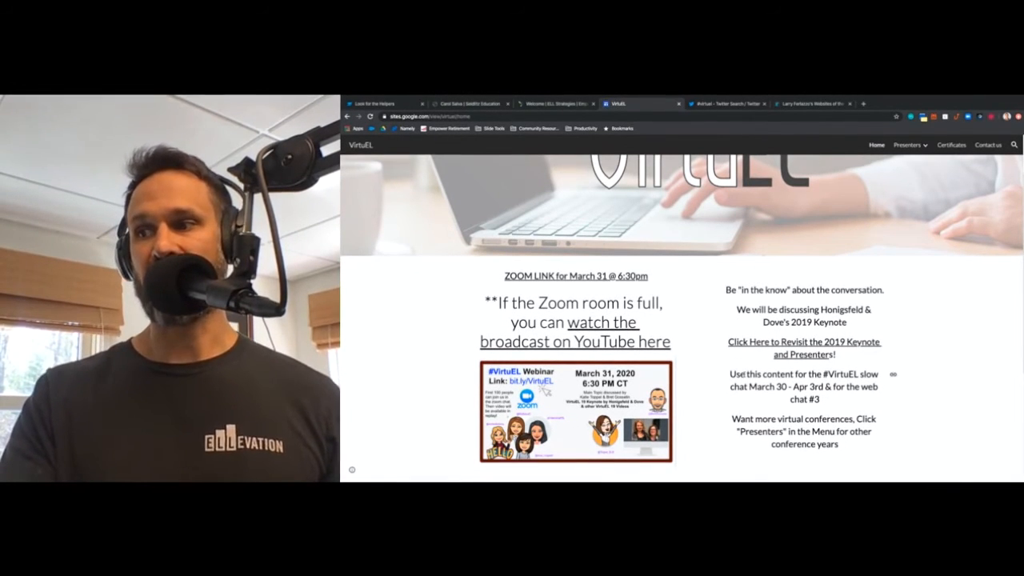
{"action": "scroll", "scroll_direction": "down", "scroll_amount": 3}
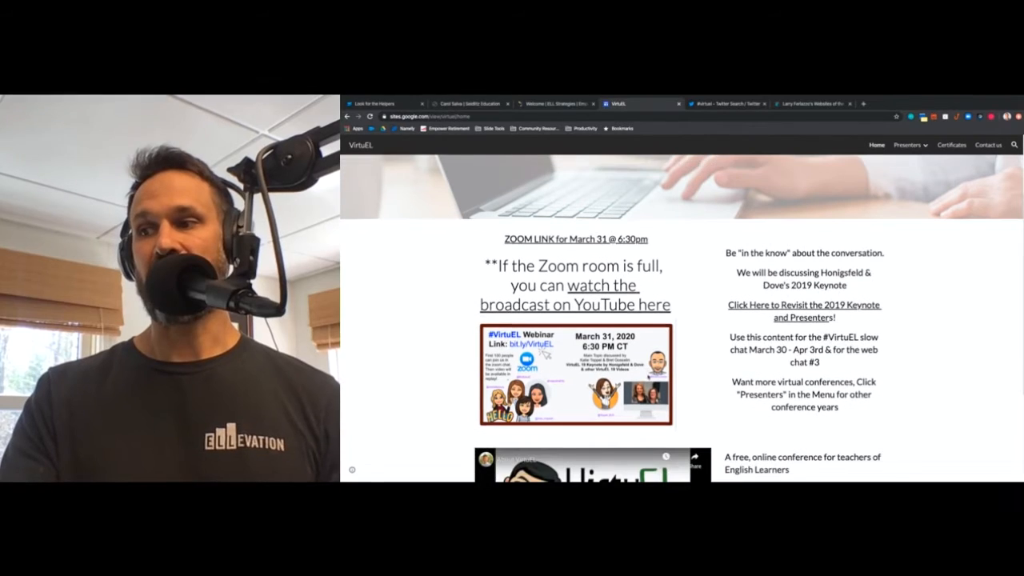
{"action": "scroll", "scroll_direction": "down", "scroll_amount": 3}
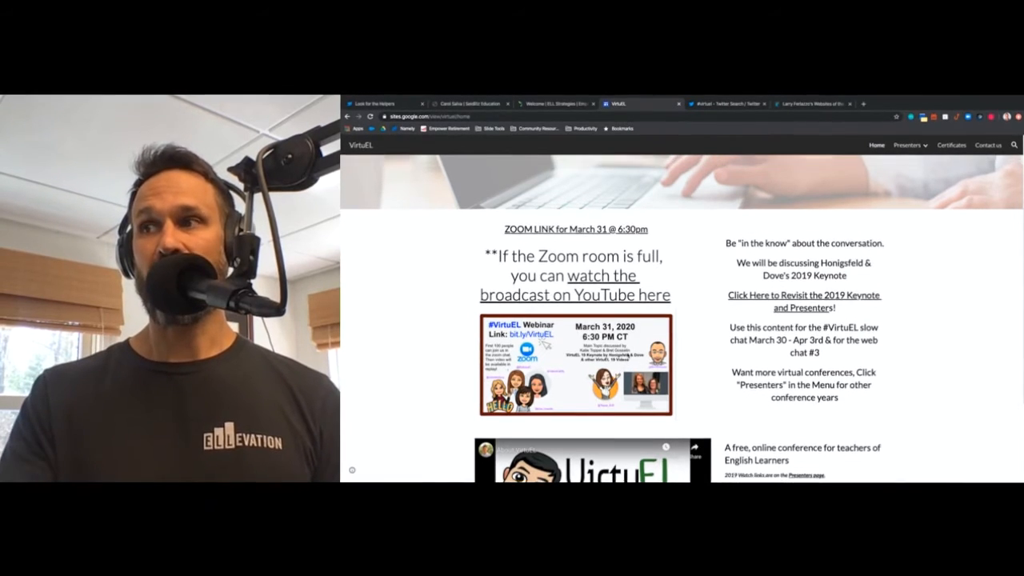
{"action": "left_click", "coordinate": [723, 118]}
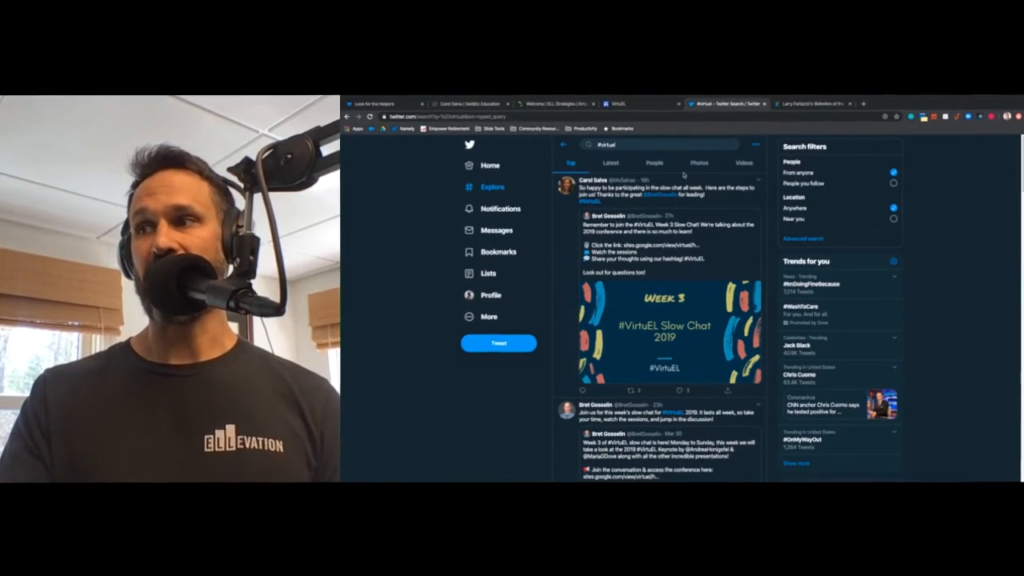
- Switch the #virtuel search to Latest tweets and browse them, including the ELL social studies scaffolds post
{"action": "left_click", "coordinate": [610, 164]}
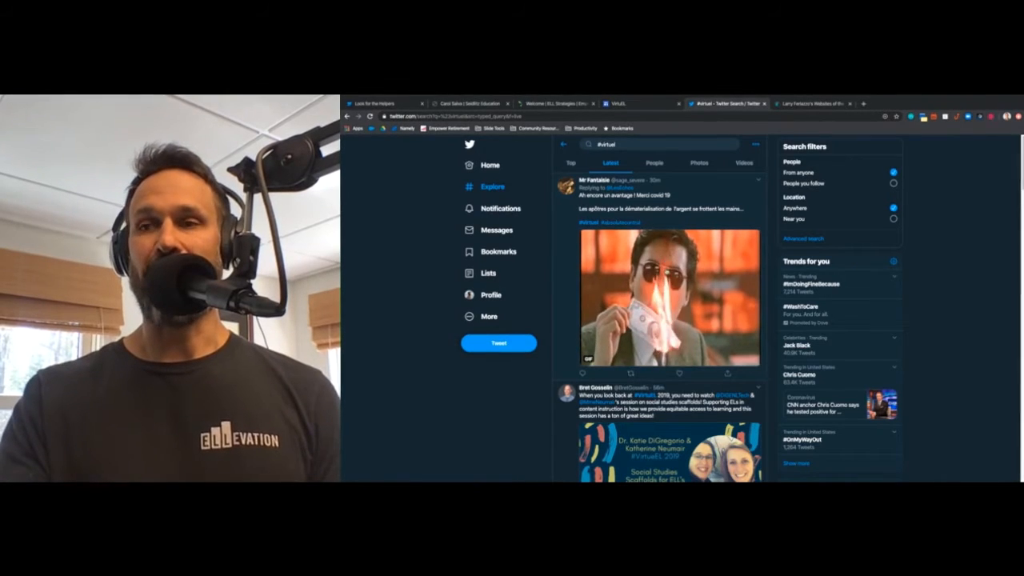
{"action": "scroll", "scroll_direction": "down", "scroll_amount": 3}
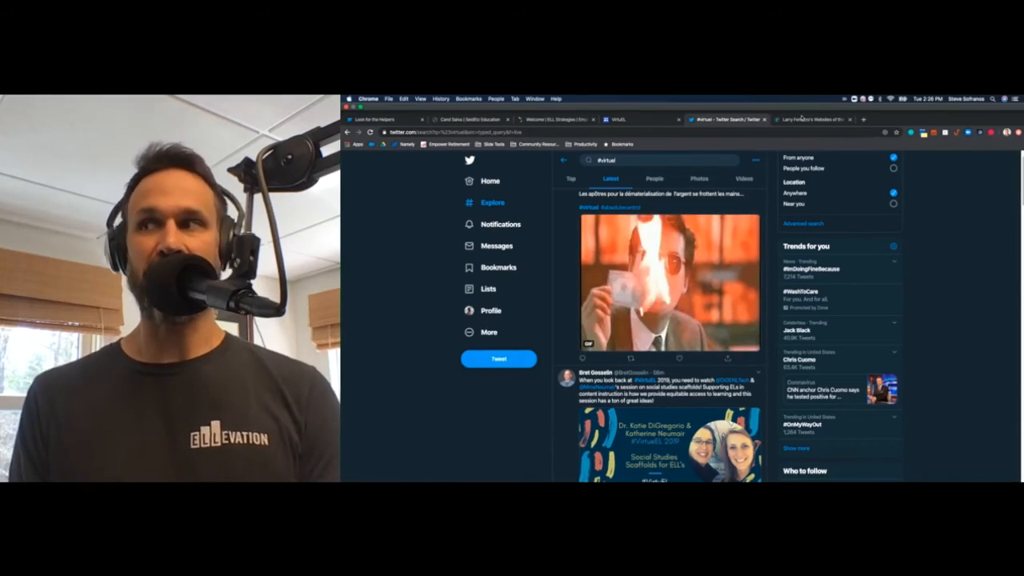
- Browse the latest posts on Larry Ferlazzo's Websites of the Day, then return via the VirtuEL page to the #virtuel tweets
{"action": "left_click", "coordinate": [813, 119]}
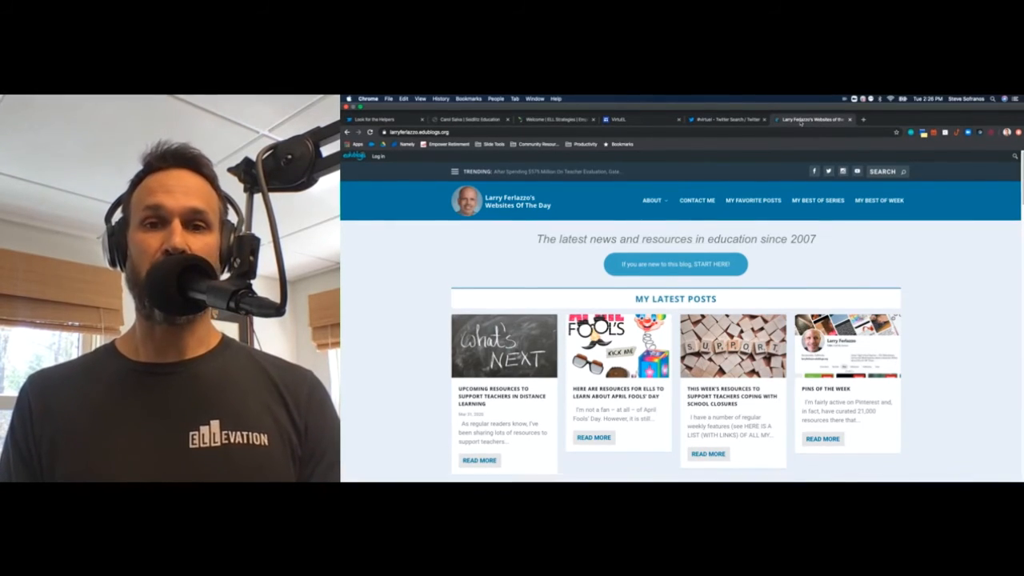
{"action": "scroll", "scroll_direction": "down", "scroll_amount": 3}
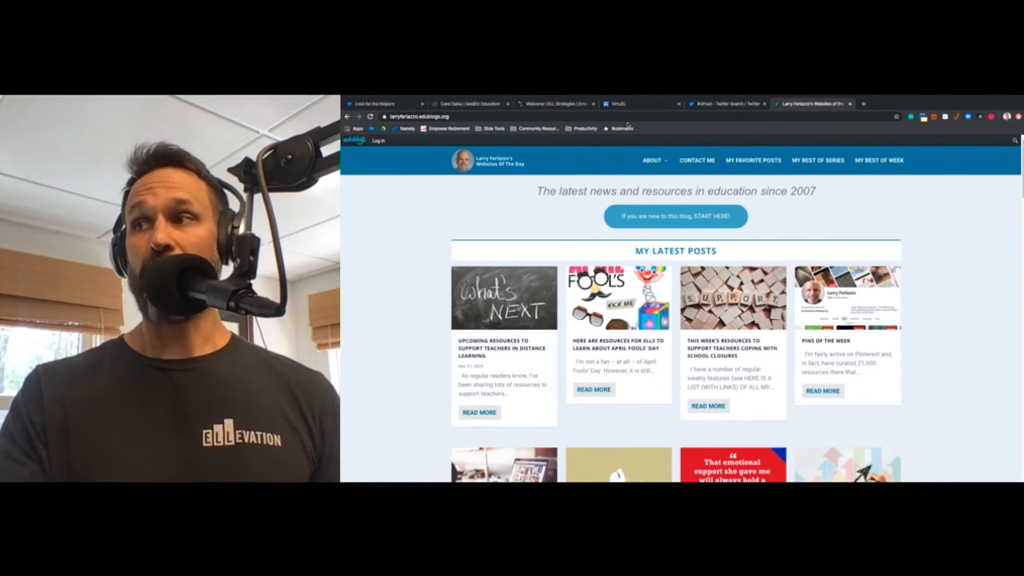
{"action": "left_click", "coordinate": [616, 104]}
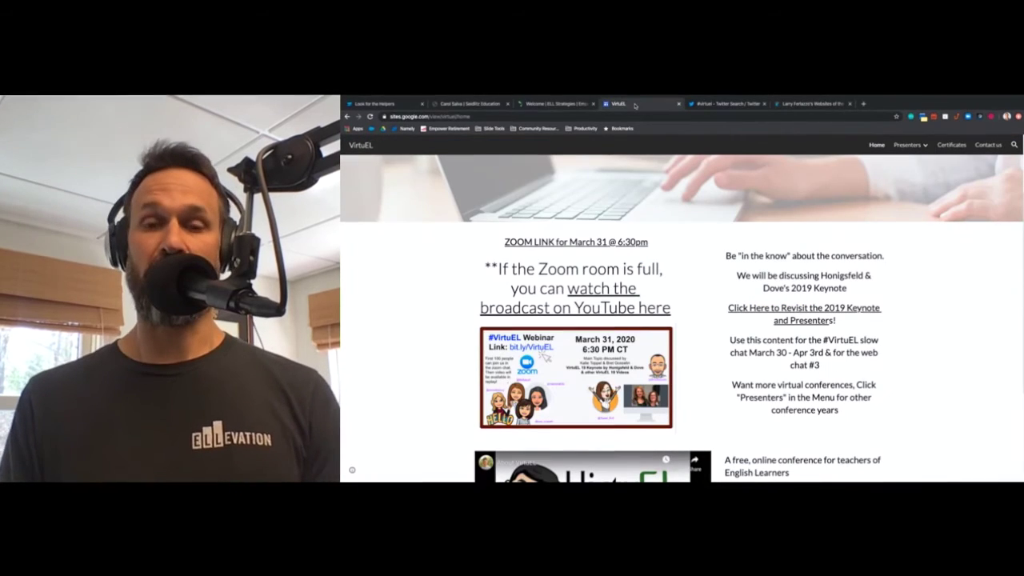
{"action": "left_click", "coordinate": [728, 104]}
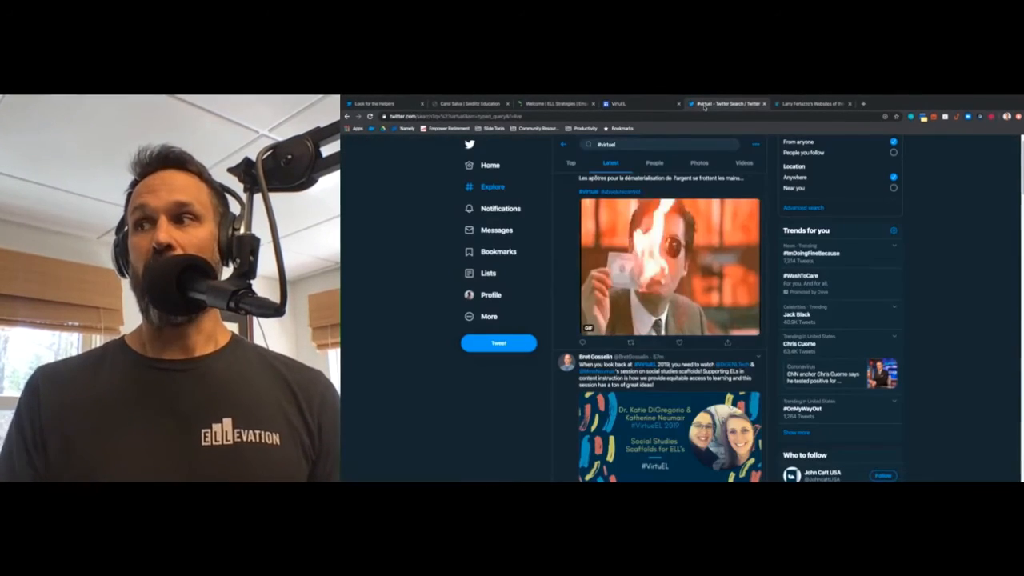